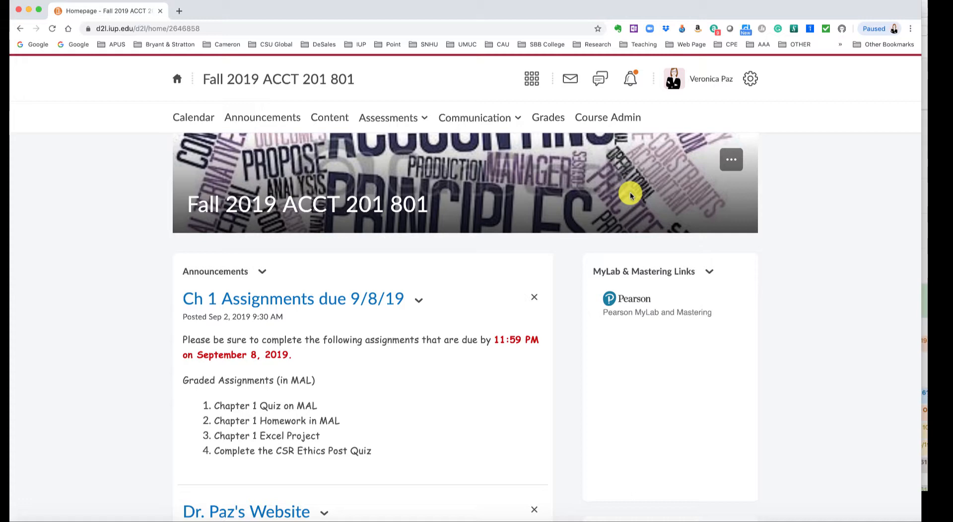
Launch MyLab from the Pearson course link and reach Instructor Tools for ACCT 201 Fall 2019
scroll(up, 3)
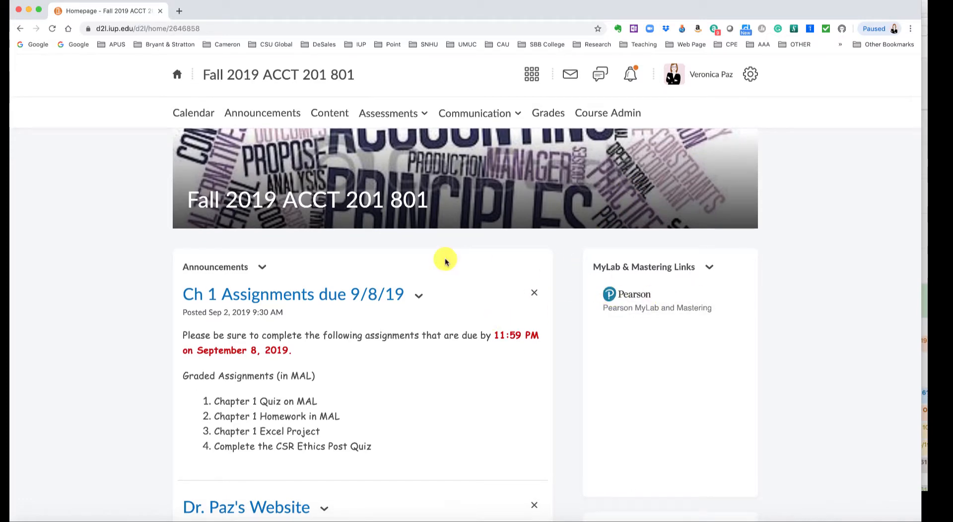
mouse_move(675, 308)
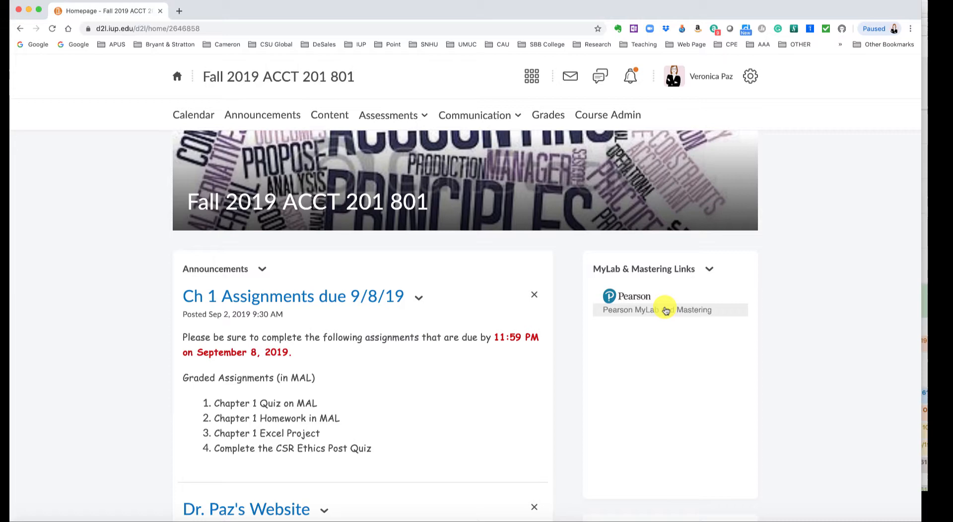
click(667, 311)
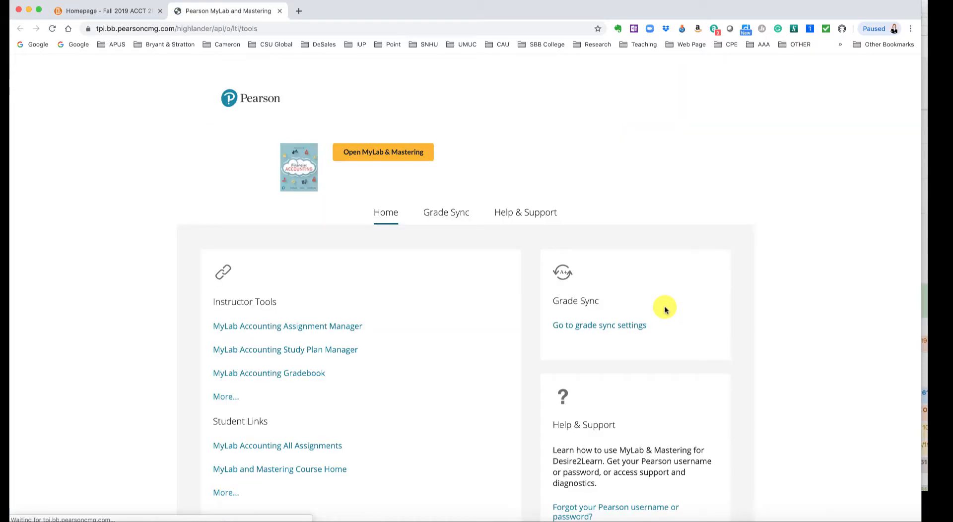
click(383, 151)
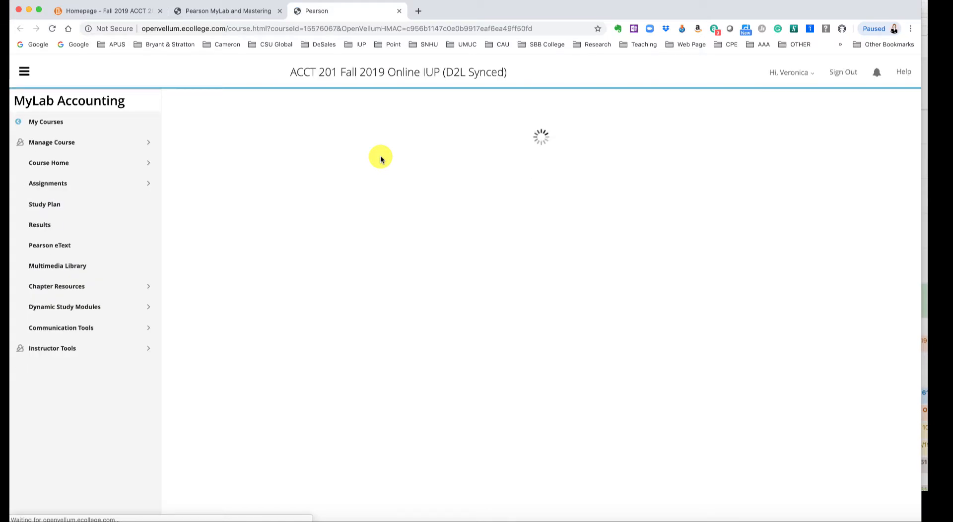
click(49, 162)
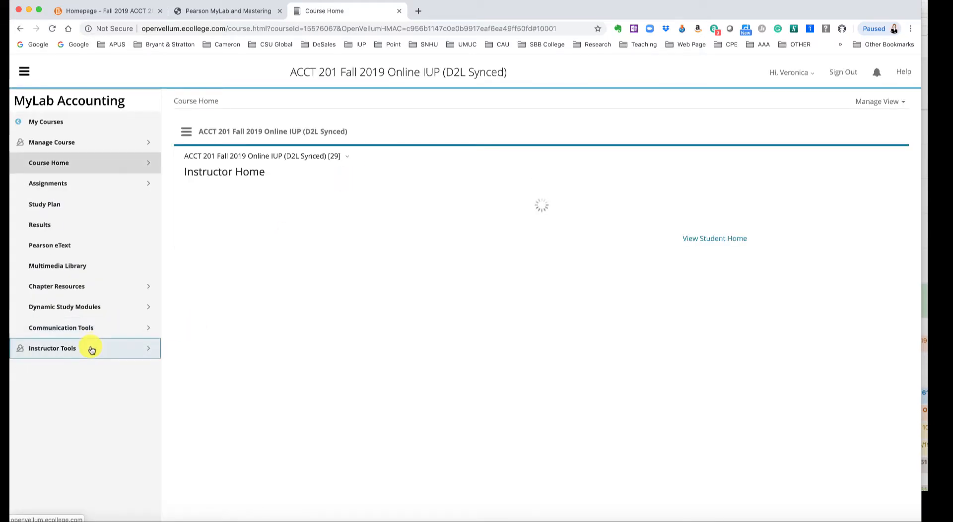
click(53, 349)
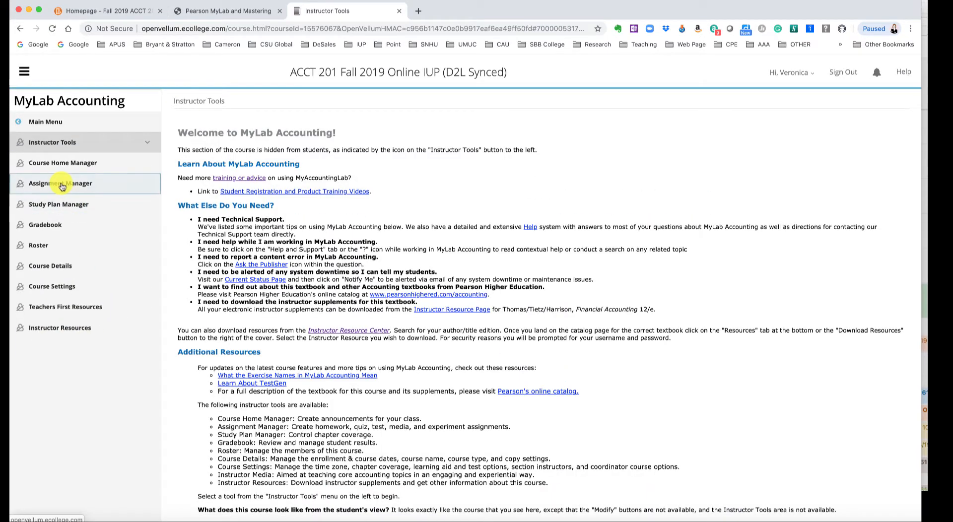
Open the Assignment Manager and scroll through assignments with their start and due dates
click(60, 183)
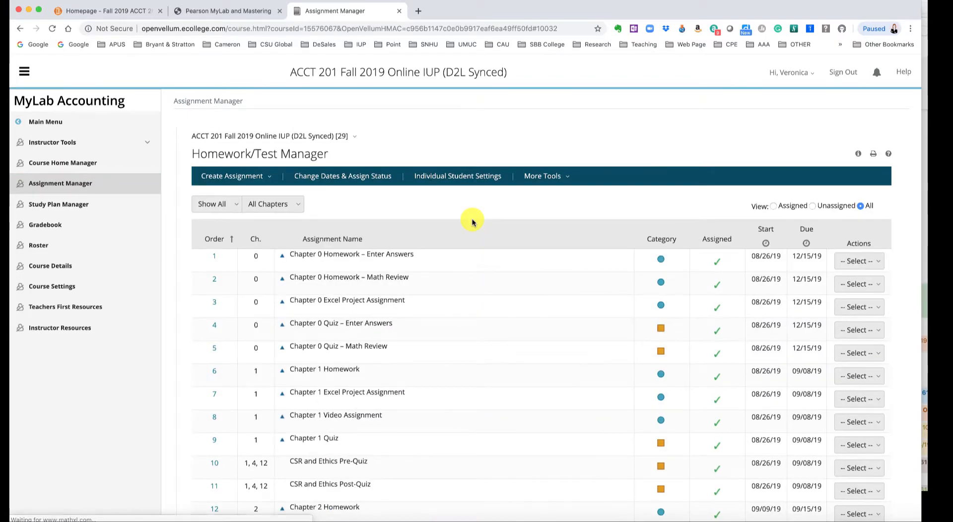
scroll(down, 3)
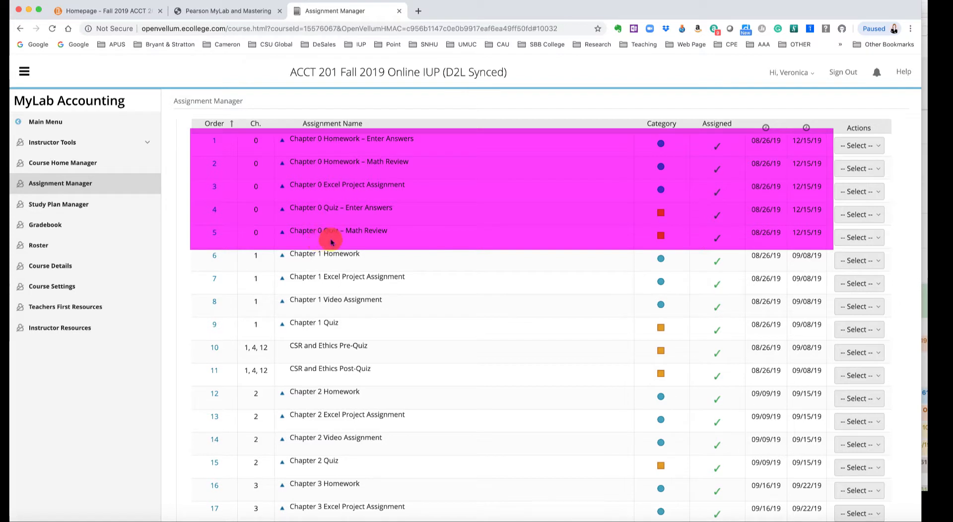
mouse_move(823, 187)
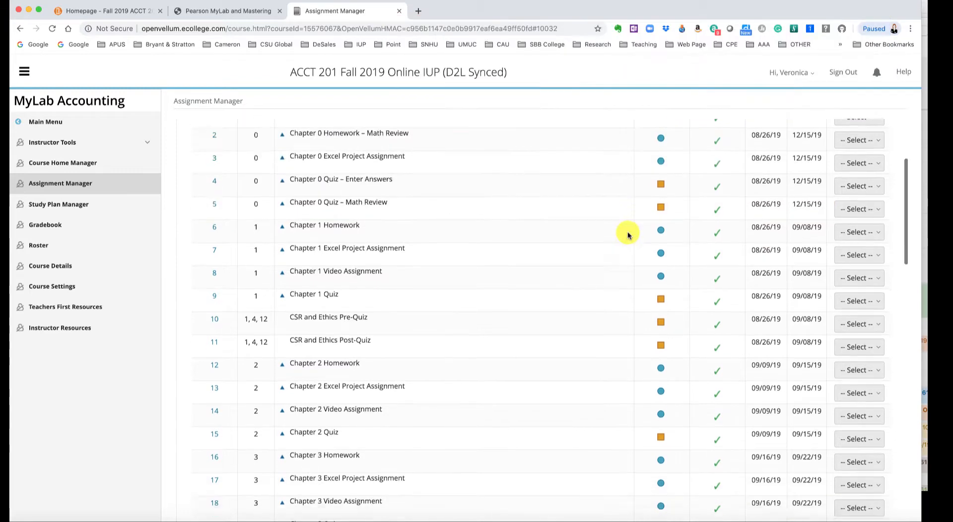
scroll(down, 3)
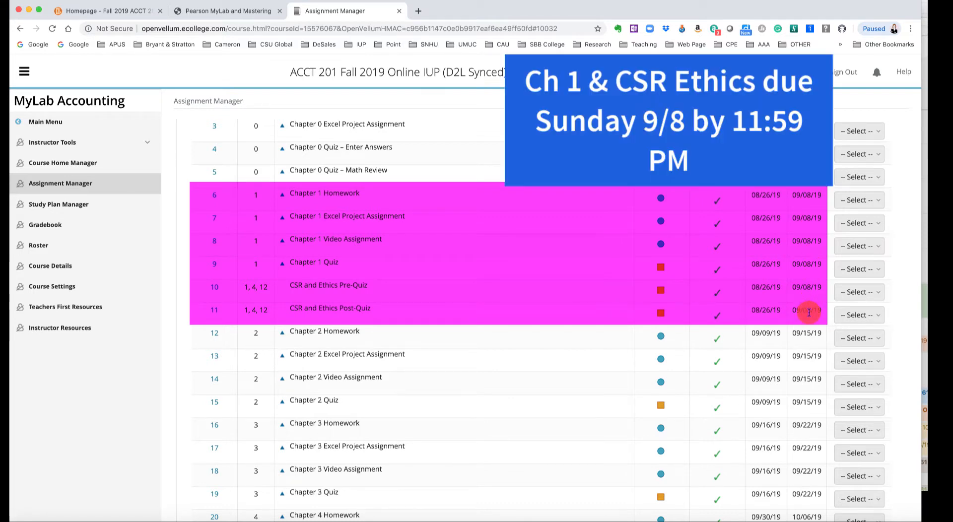
scroll(down, 3)
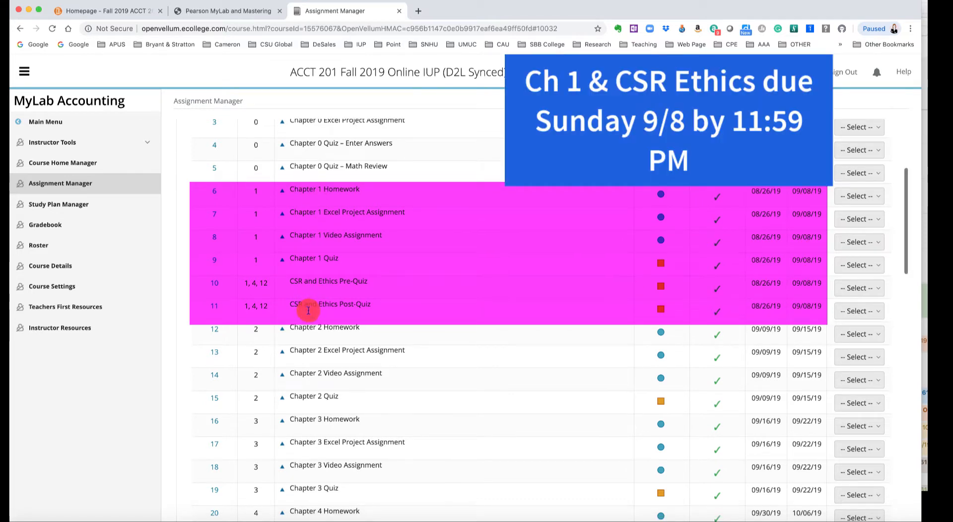
mouse_move(359, 221)
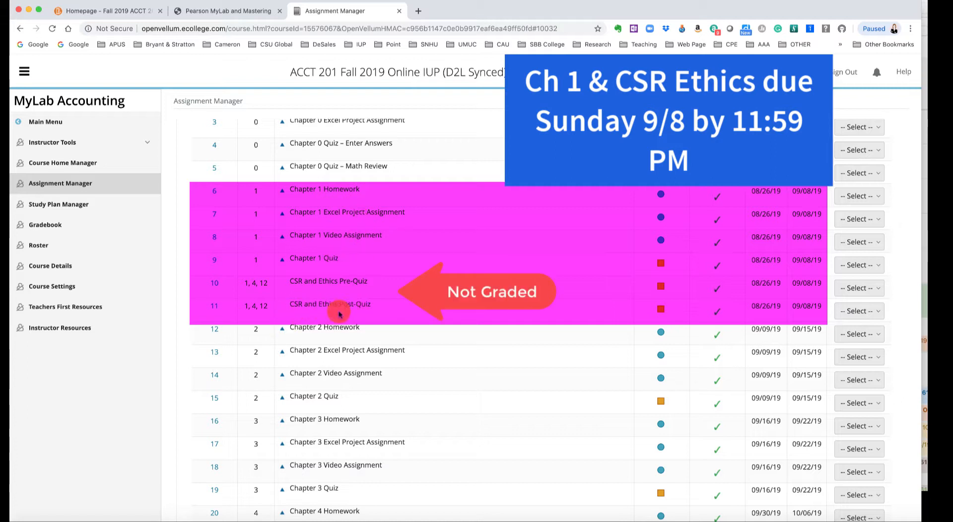
mouse_move(336, 298)
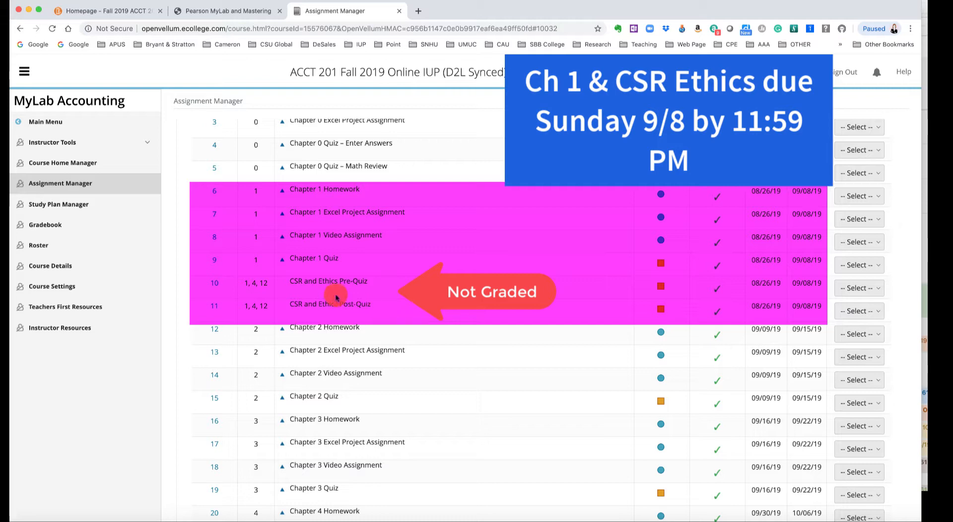
mouse_move(373, 296)
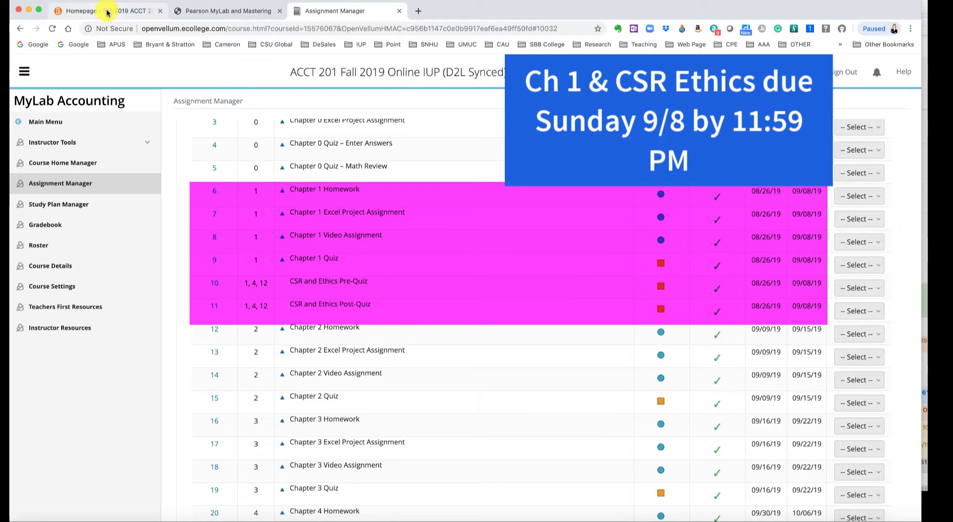
In Brightspace, open the Syllabus module listing the syllabus and Fall 2019 class schedule
click(109, 11)
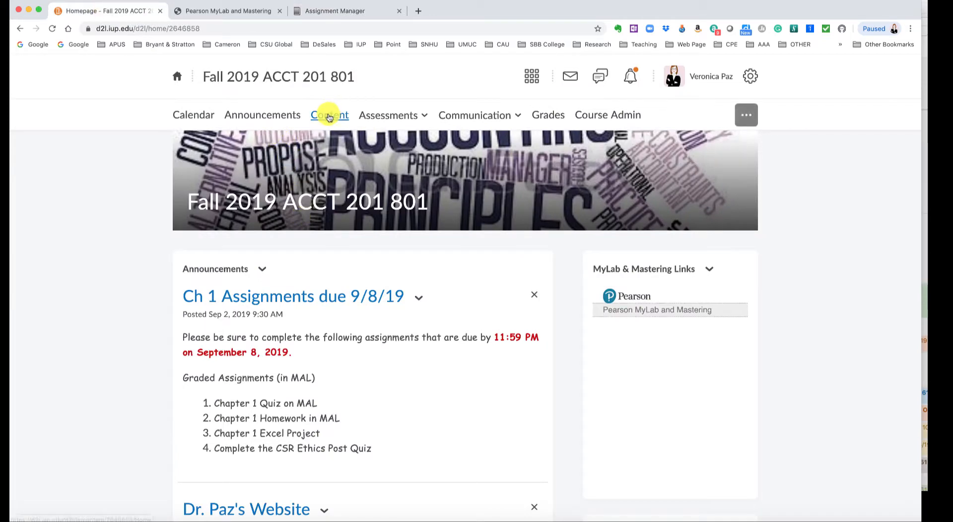
click(330, 115)
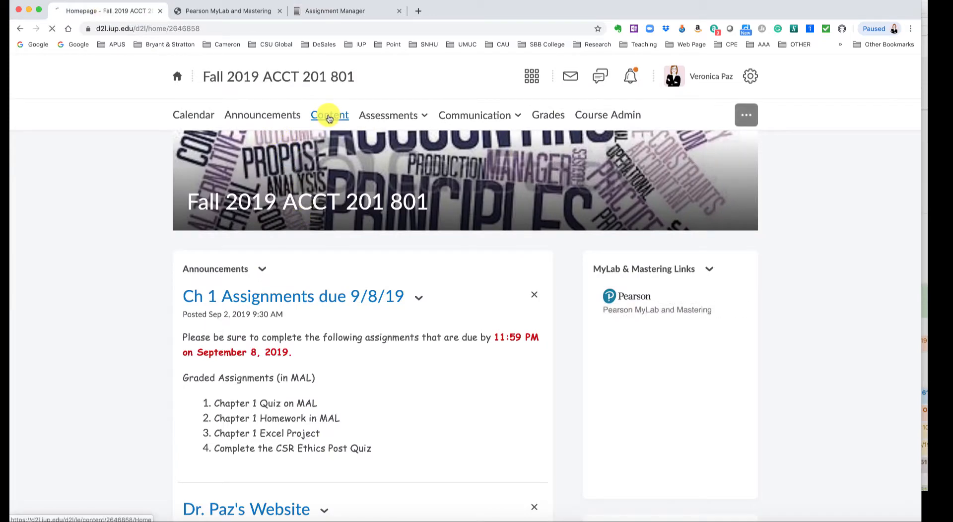
click(329, 115)
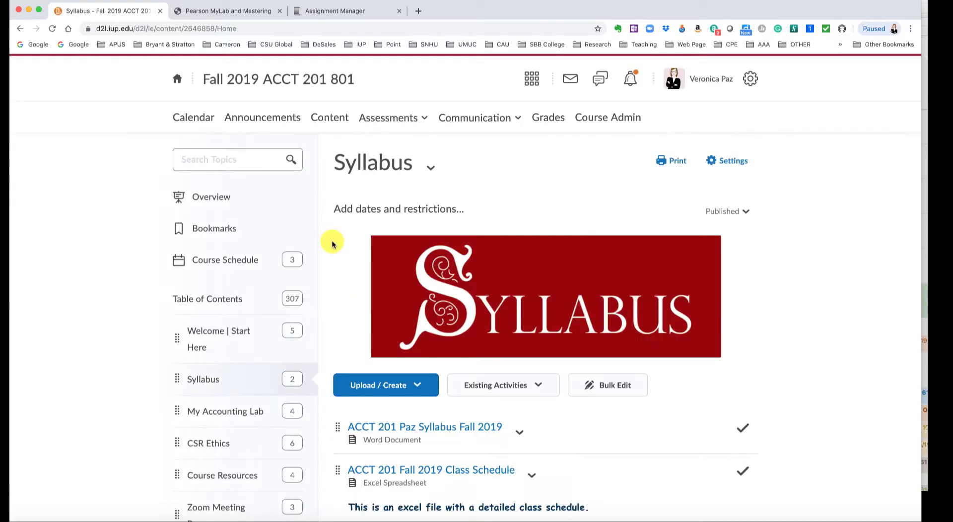
scroll(down, 3)
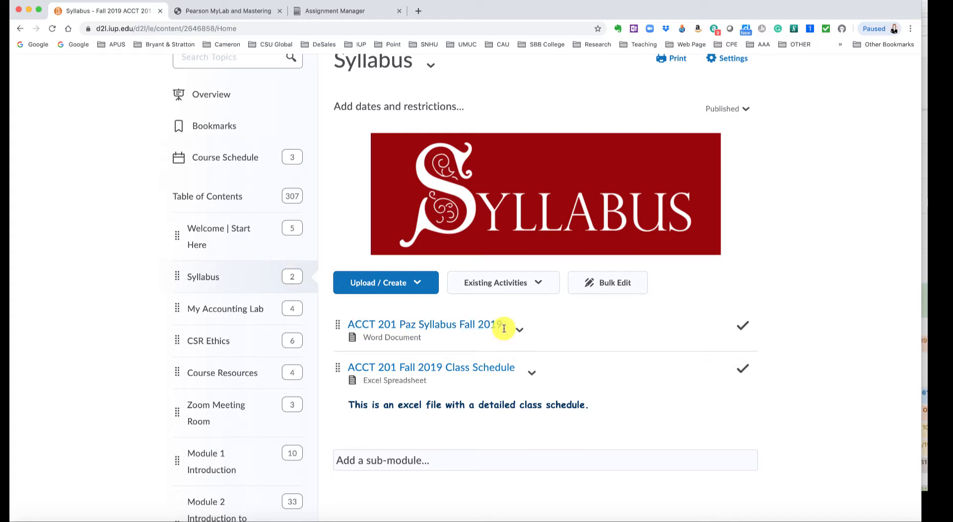
mouse_move(531, 373)
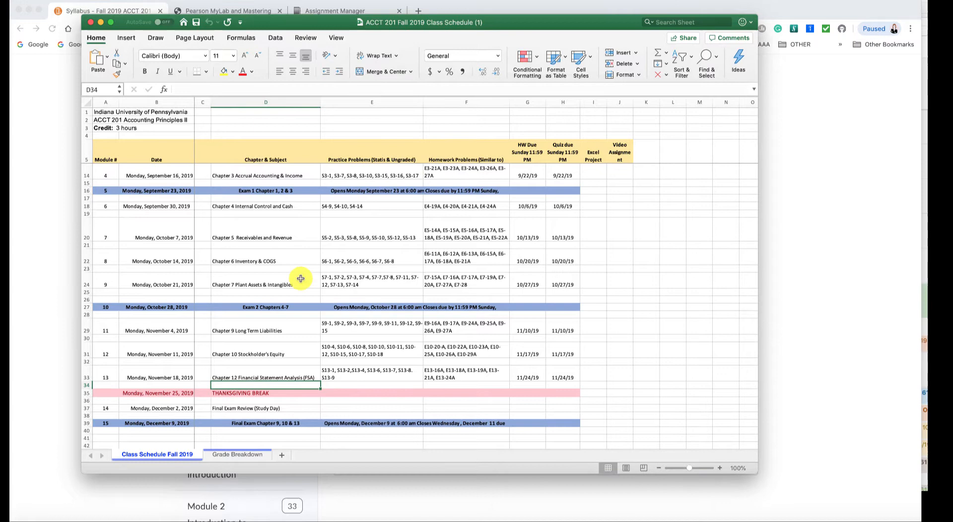
mouse_move(213, 484)
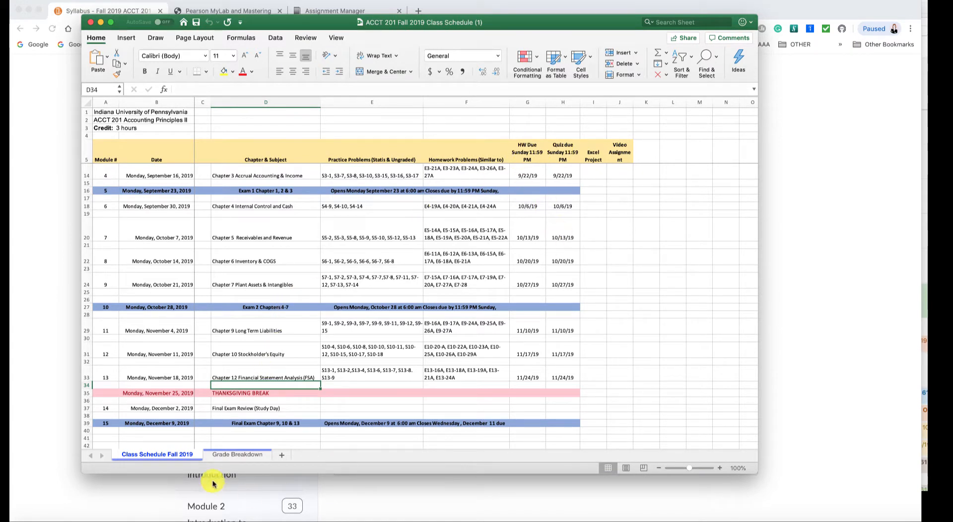
Switch the Class Schedule workbook to its Grade Breakdown sheet
click(237, 455)
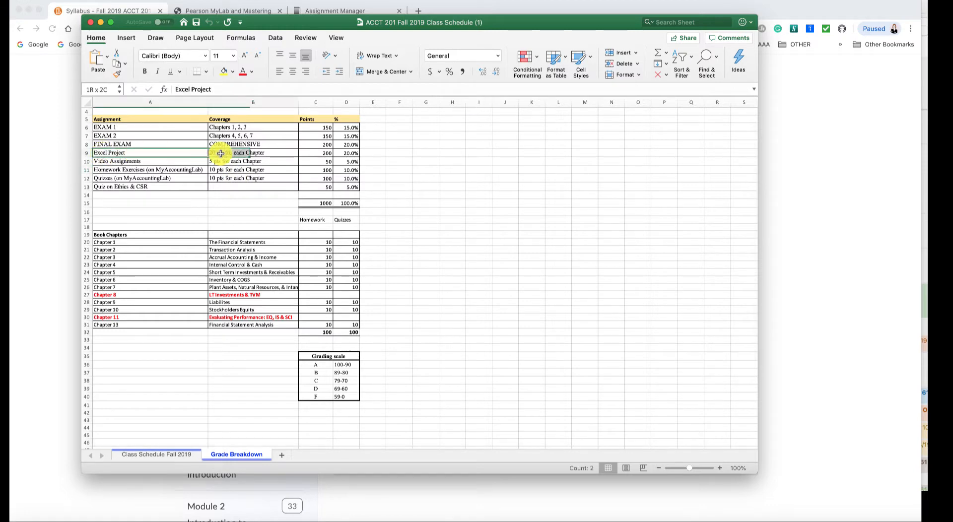
Highlight the Excel Project weighting and the video, homework and quiz grade rows
click(316, 161)
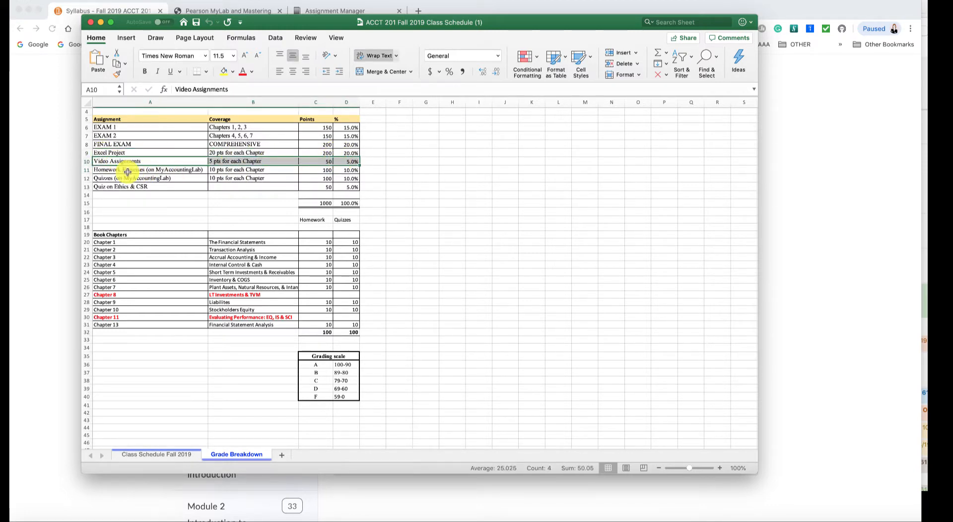
drag(150, 170, 346, 178)
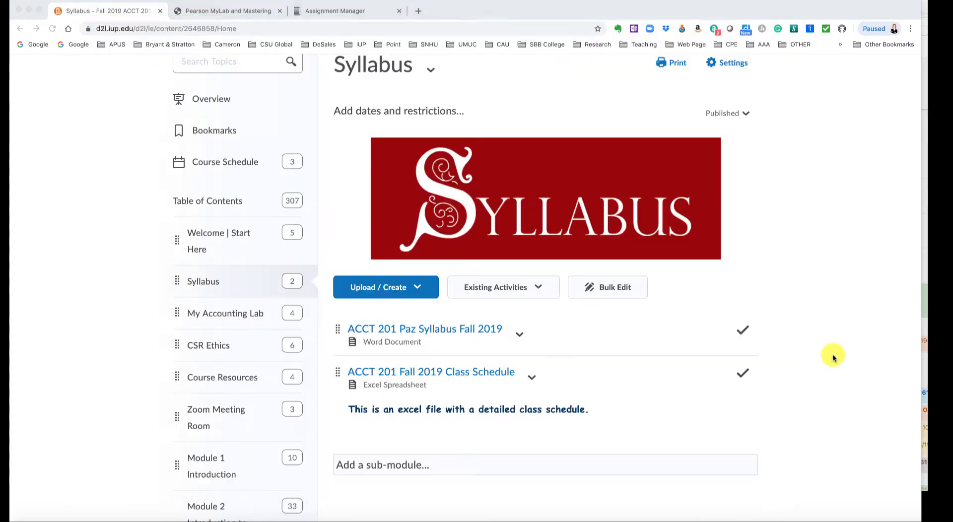
Return to the MyLab Assignment Manager tab to review Chapter 1 assignments due 09/08/19
click(331, 11)
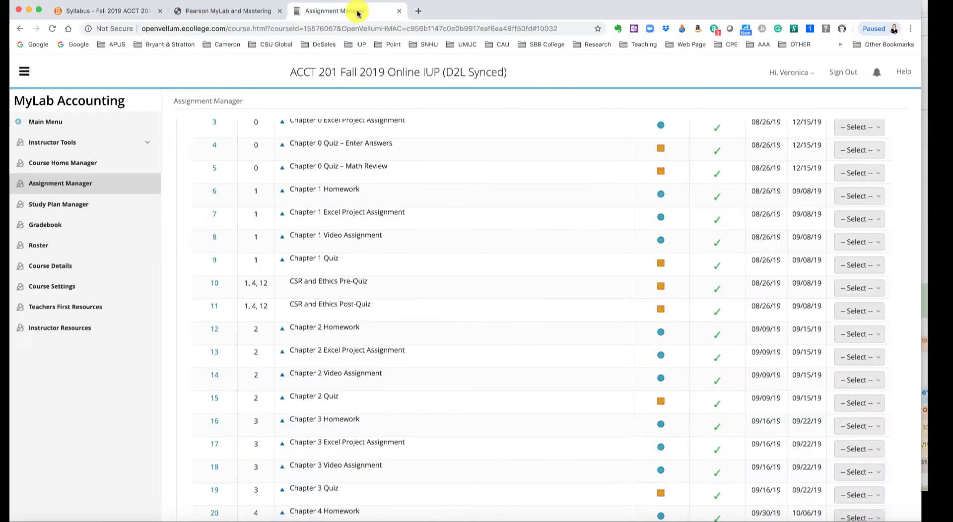
mouse_move(352, 202)
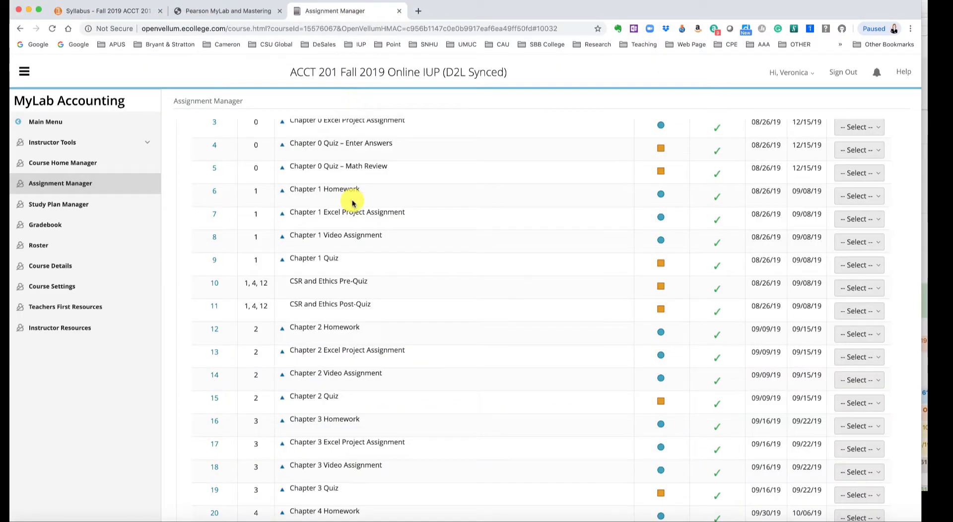
mouse_move(348, 211)
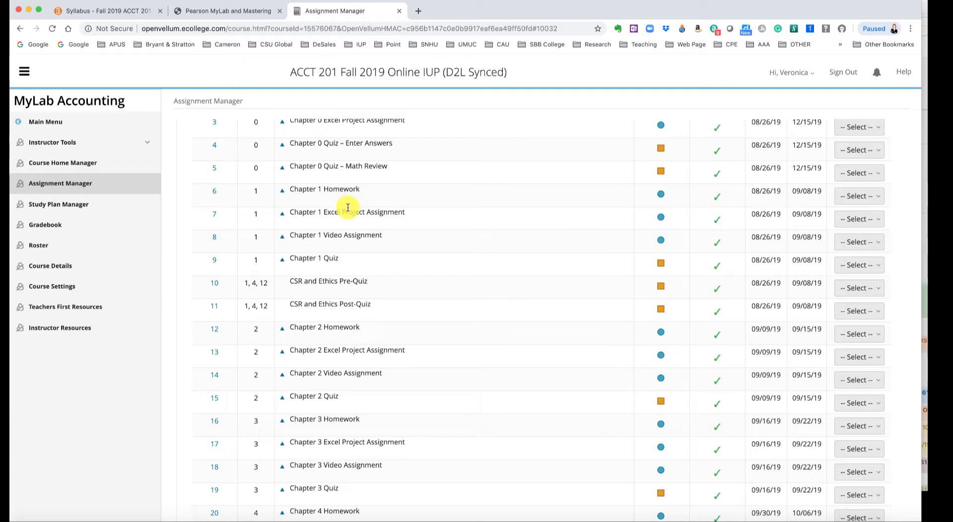
mouse_move(360, 253)
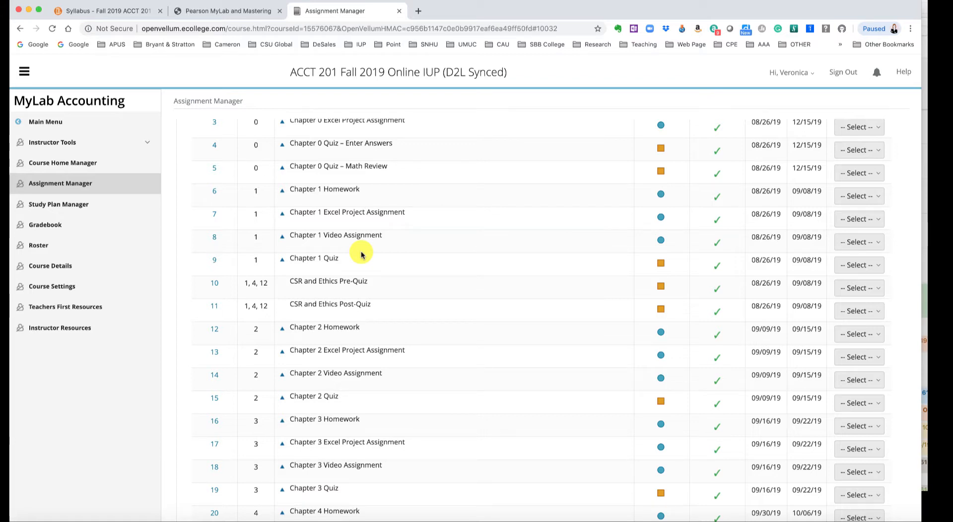
mouse_move(543, 221)
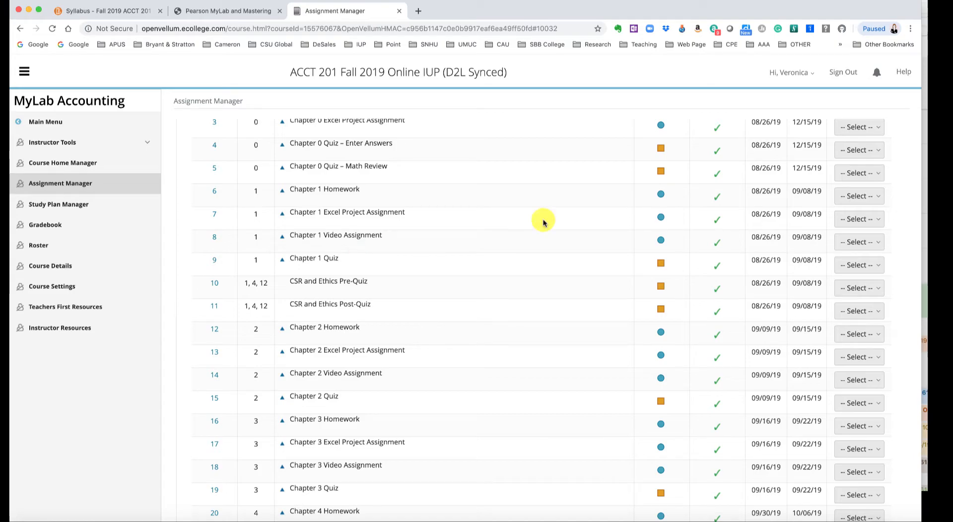